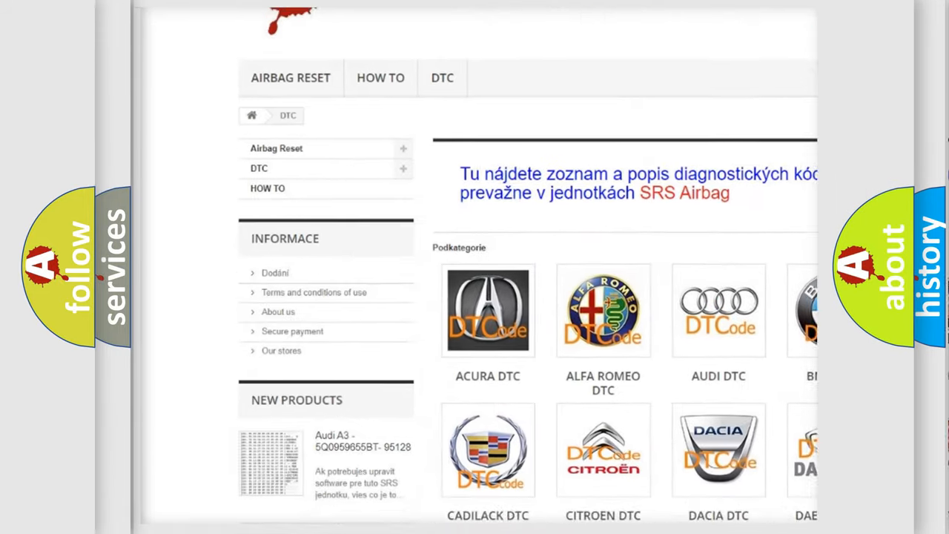
Scroll down past the car-make logos until the list of B trouble codes appears.
scroll("down", 3)
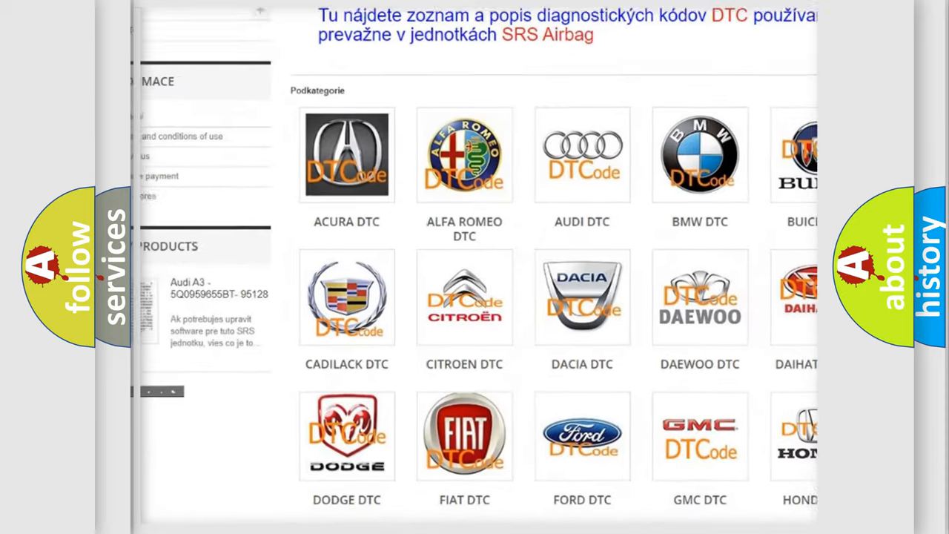
scroll("down", 3)
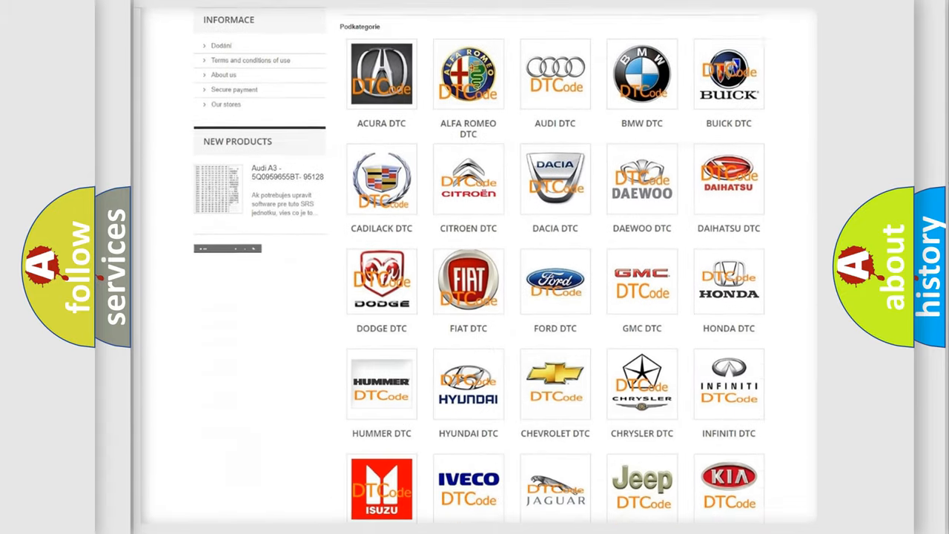
scroll("down", 3)
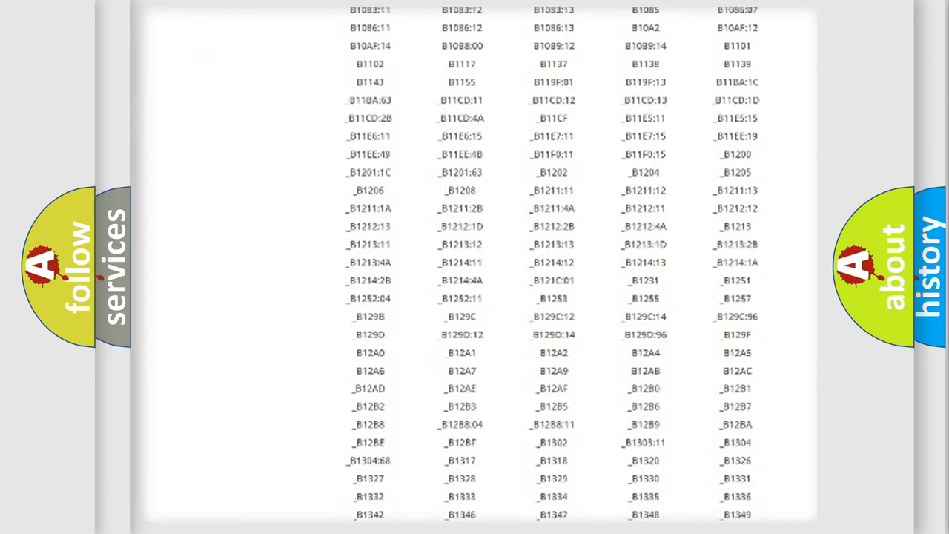
scroll("down", 3)
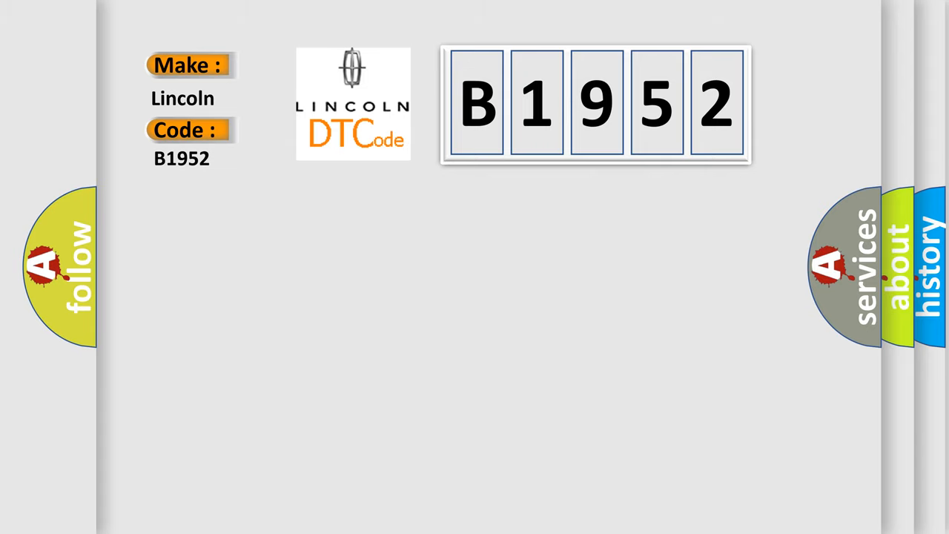
Advance the Lincoln B1952 slide to reveal its Definition and PCM short-to-ground Description.
left_click(597, 104)
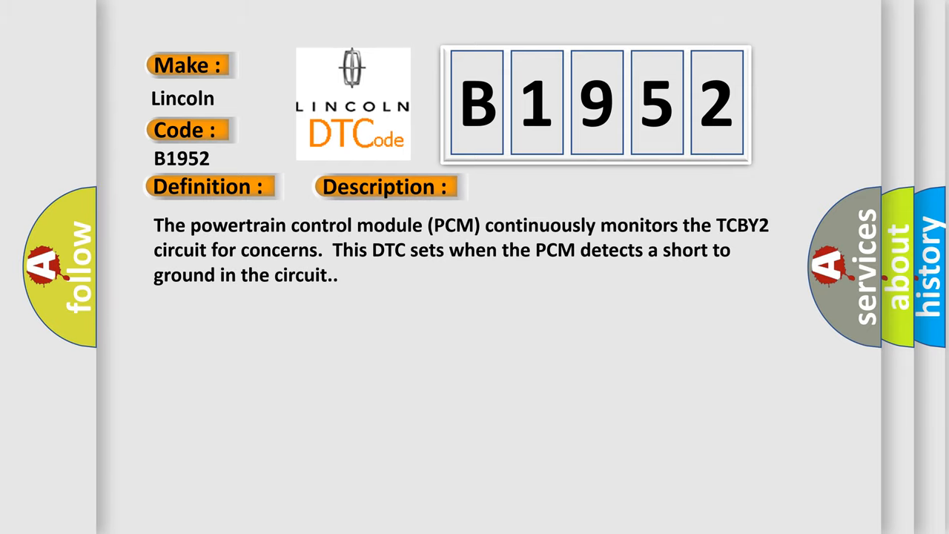